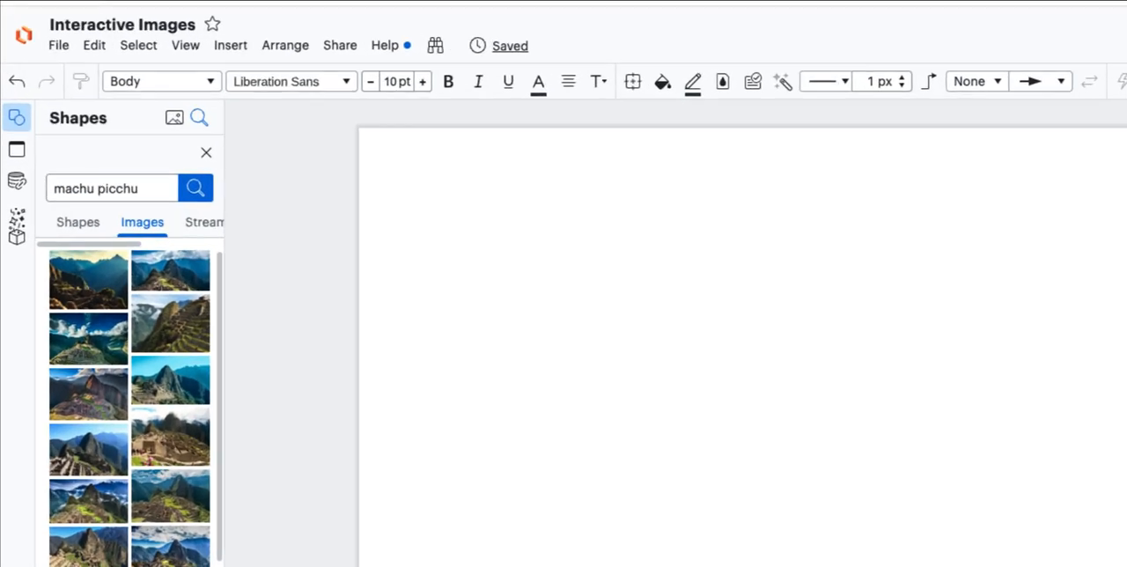
pyautogui.moveTo(174, 116)
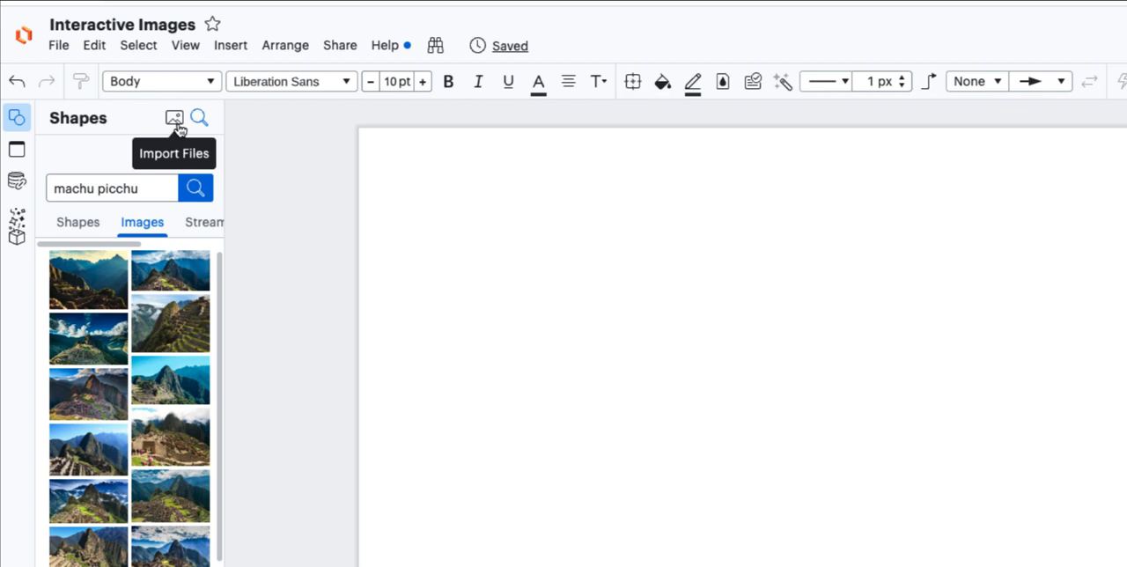
pyautogui.moveTo(199, 118)
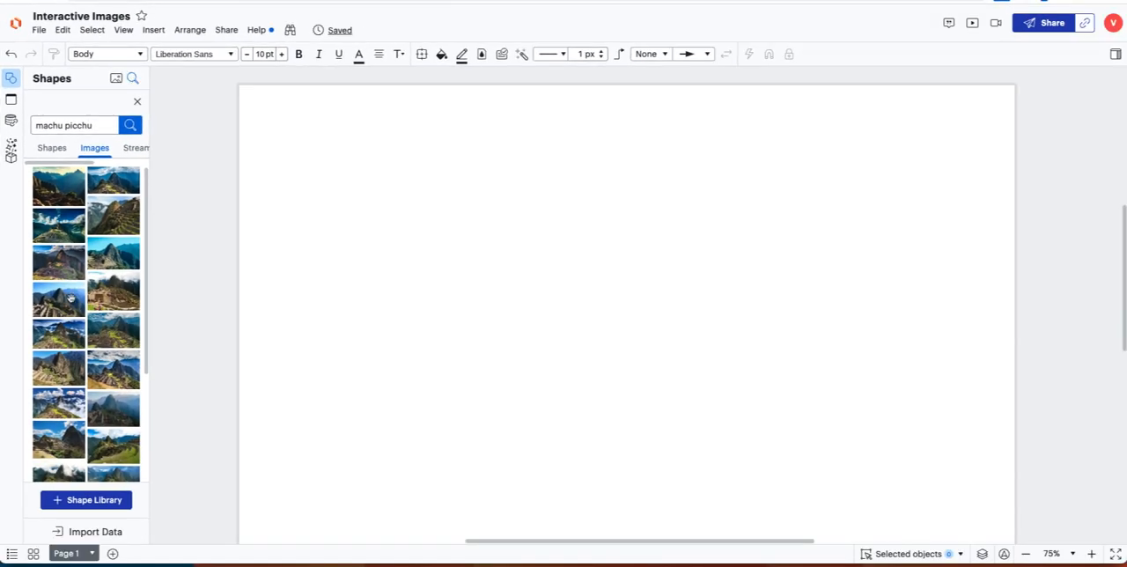
# Add the Machu Picchu photo to the page and lock its size, style and content.
pyautogui.click(58, 297)
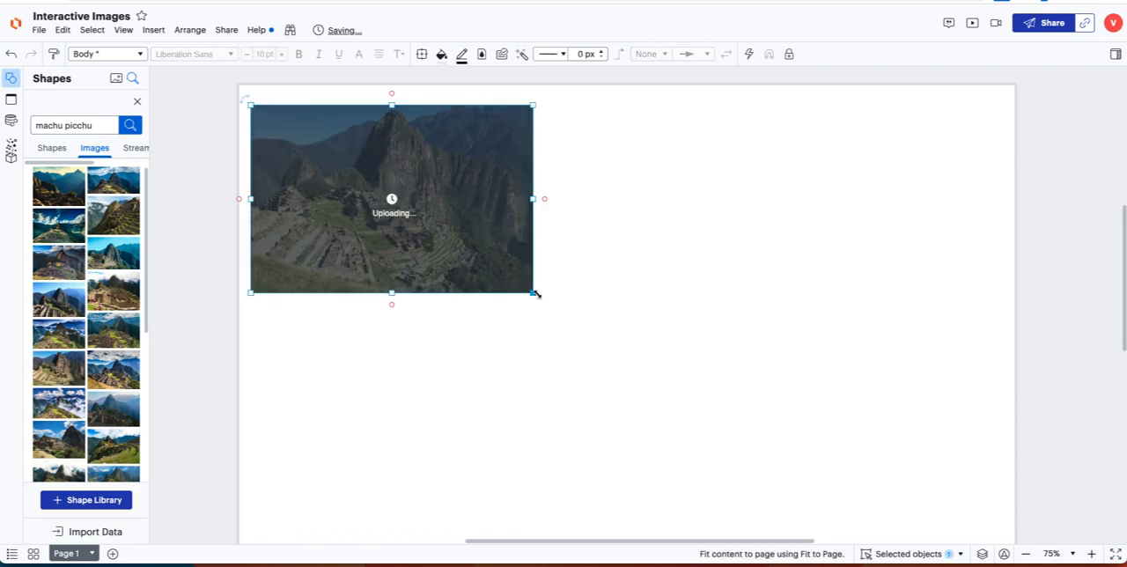
pyautogui.click(789, 53)
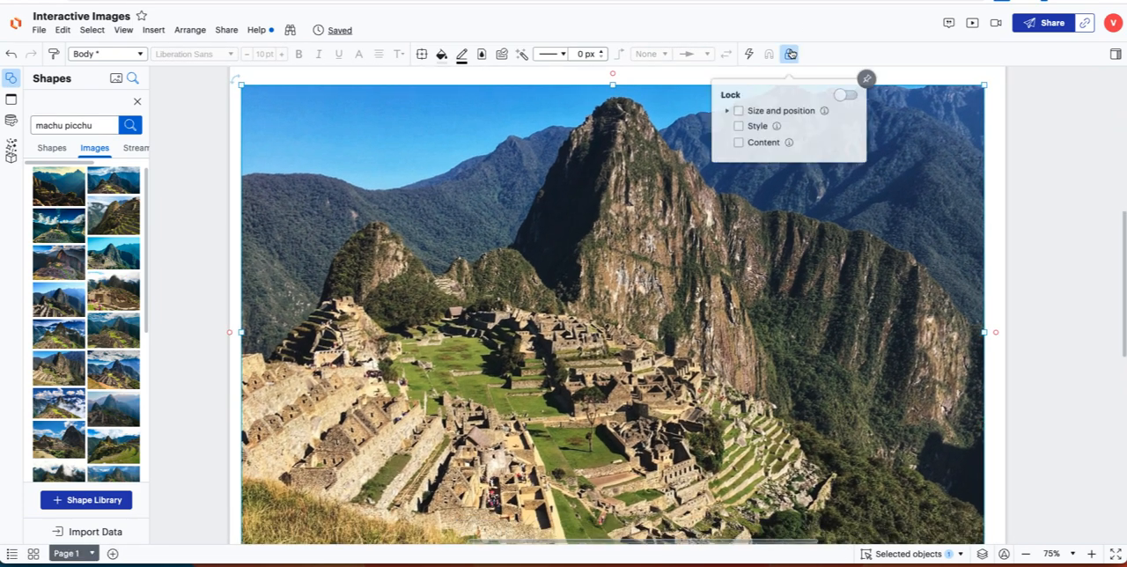
pyautogui.click(841, 95)
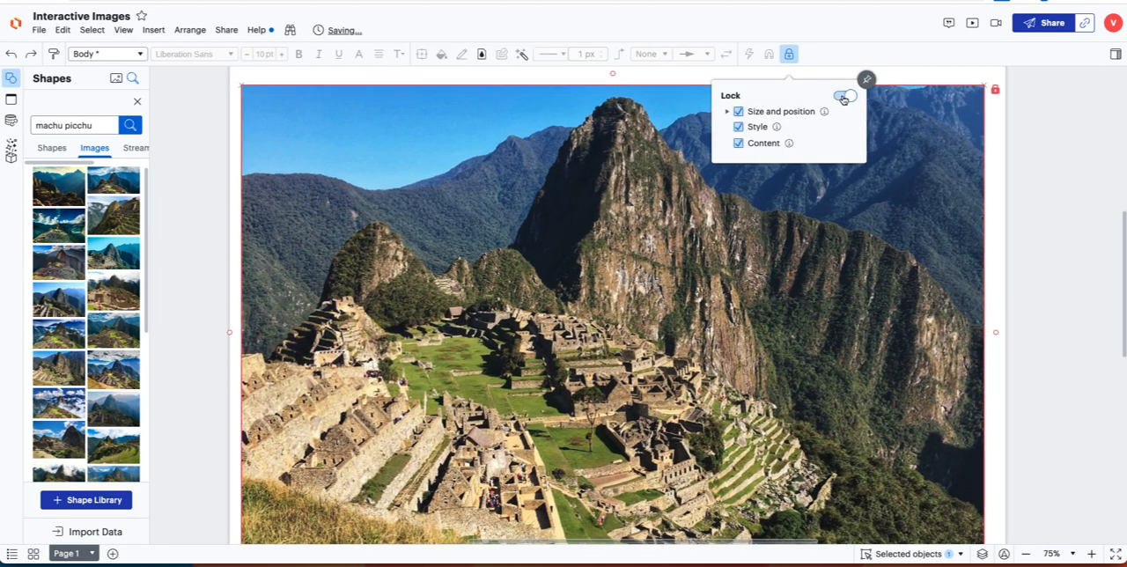
pyautogui.click(843, 95)
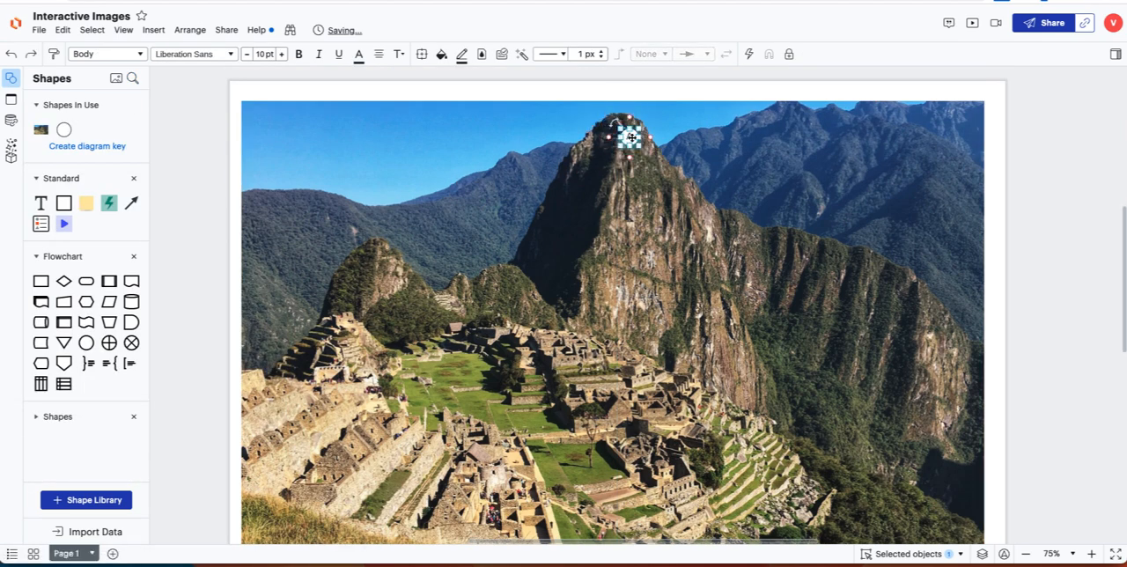
# Give the circle on the peak a yellow fill.
pyautogui.click(440, 53)
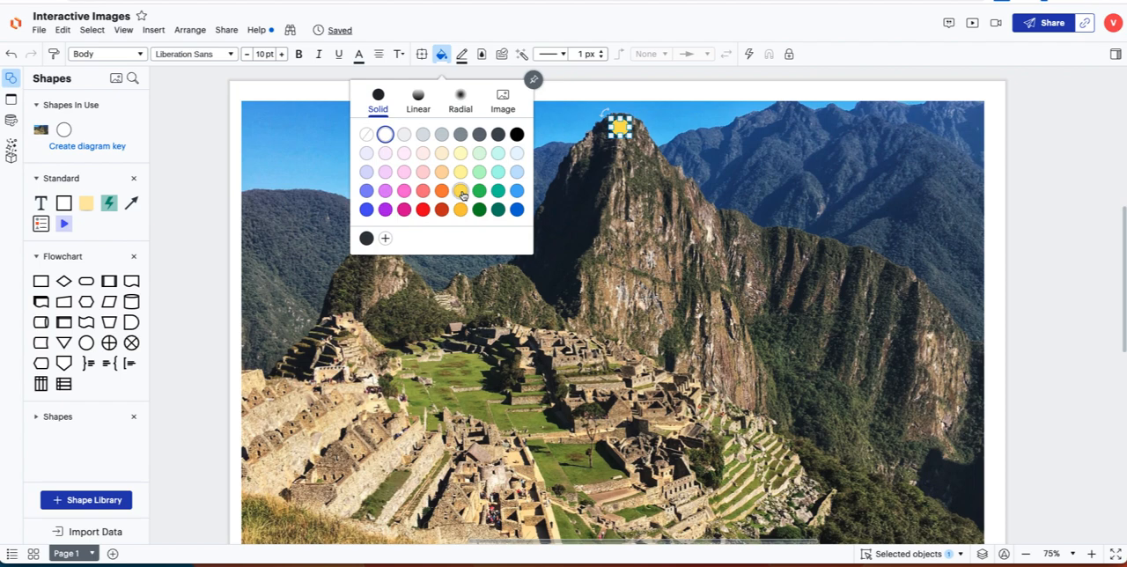
pyautogui.click(461, 53)
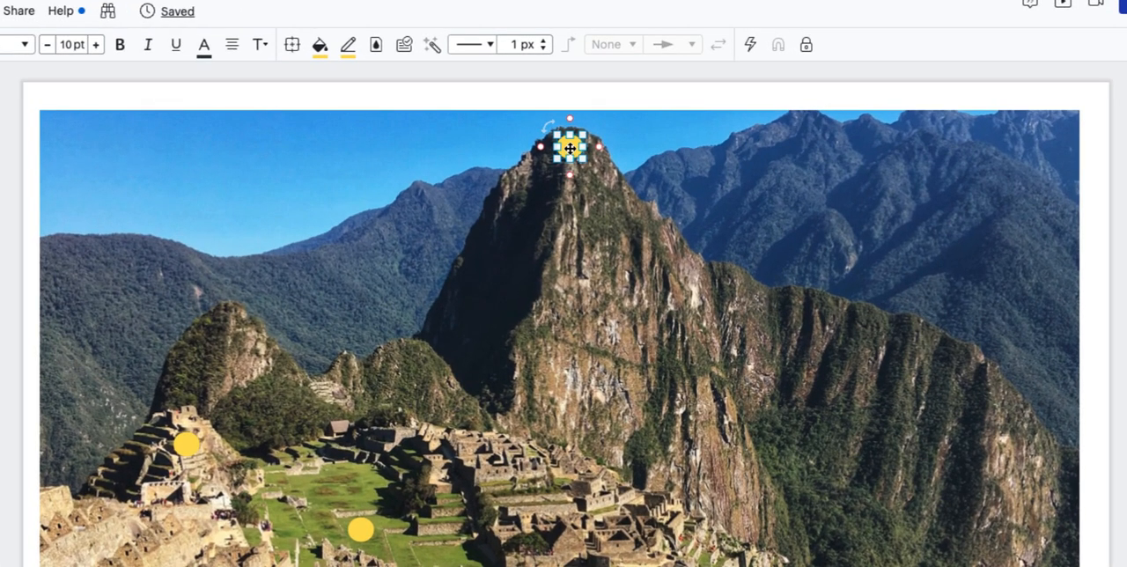
# Add a note to the peak circle, then bring up the plaza circle's actions.
pyautogui.rightClick(572, 147)
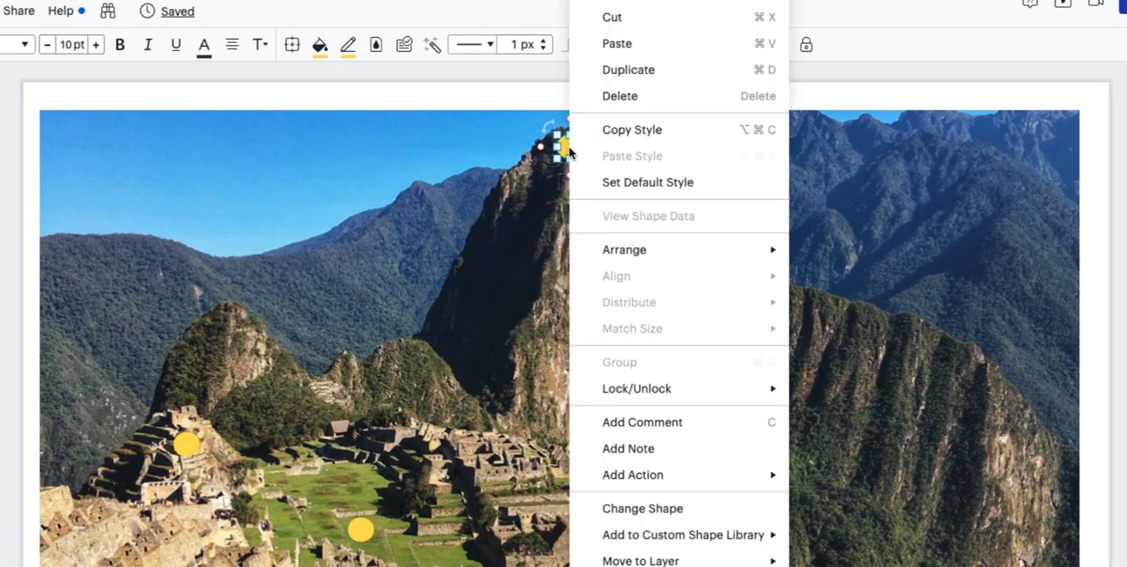
pyautogui.moveTo(626, 447)
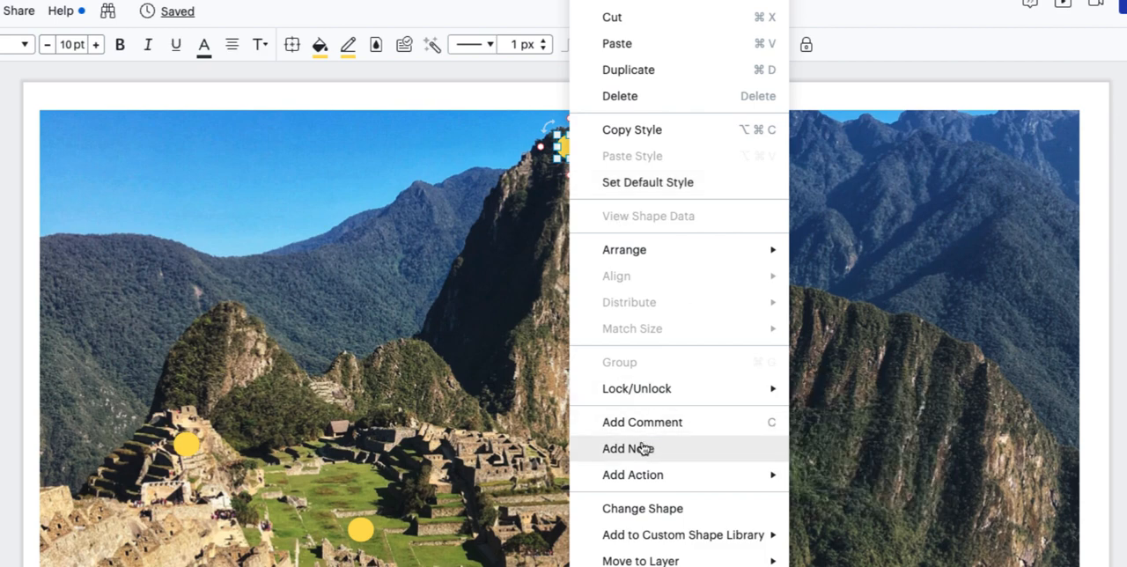
pyautogui.click(627, 447)
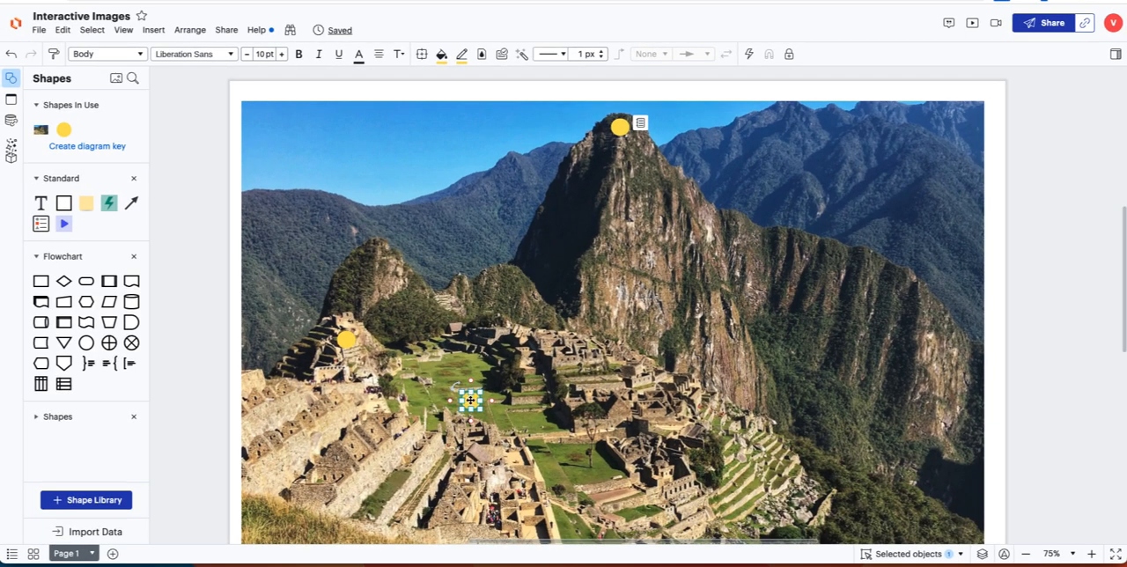
pyautogui.rightClick(471, 401)
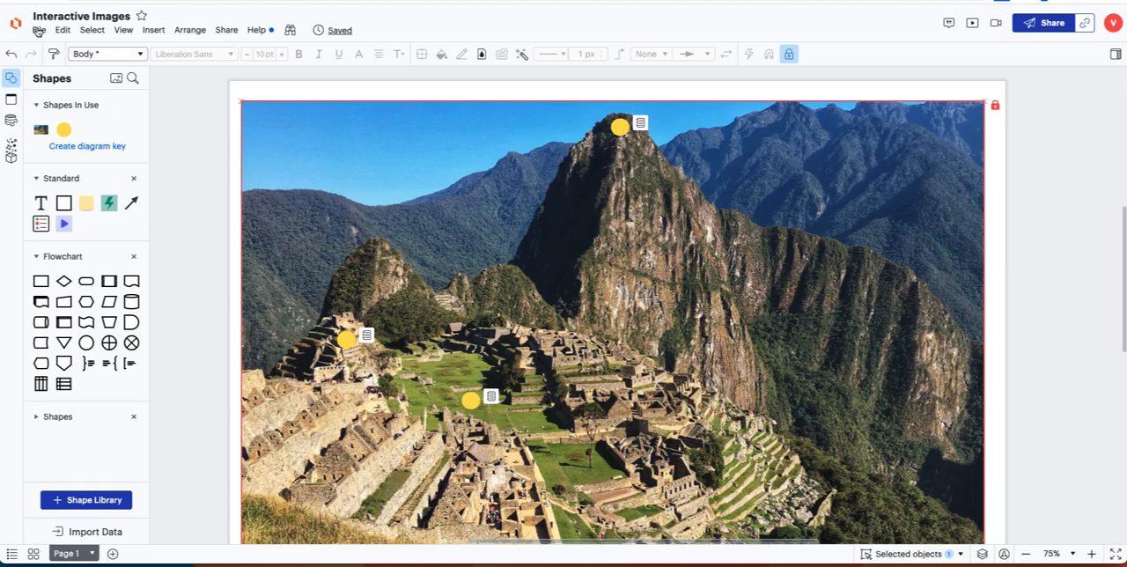
# Choose Publish from the File menu for the Interactive Images document.
pyautogui.click(37, 29)
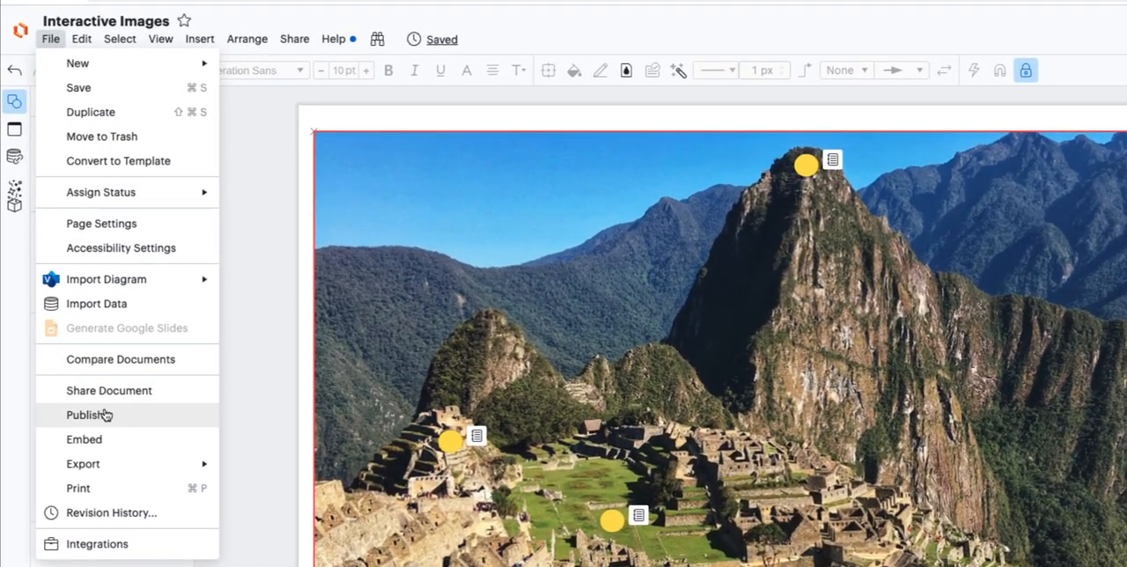
pyautogui.click(88, 416)
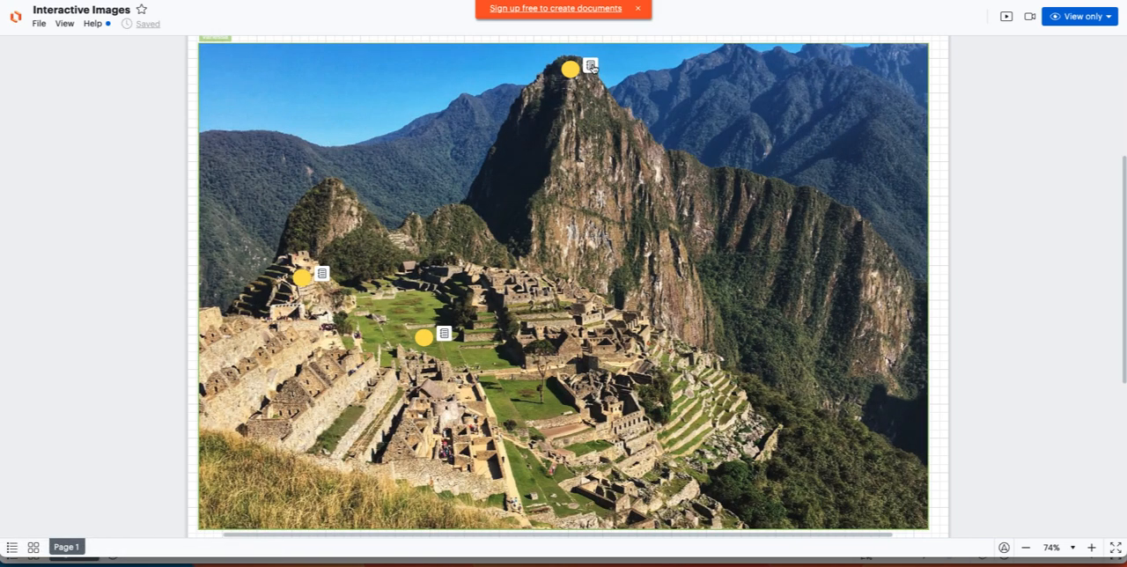
# Show the notes on the plaza hotspot and the left terrace hotspot.
pyautogui.click(443, 334)
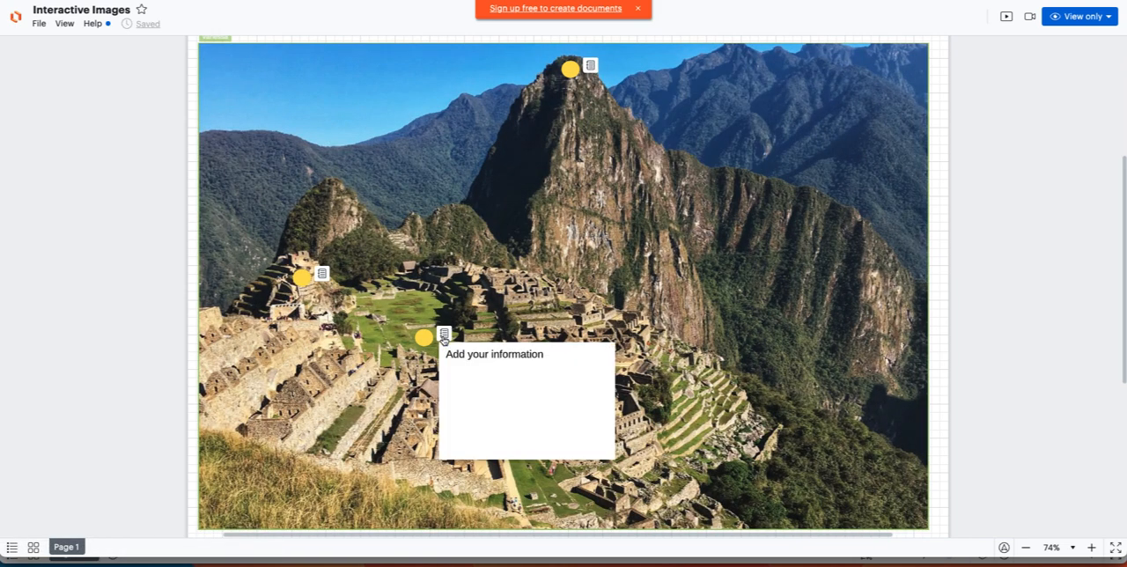
pyautogui.click(301, 279)
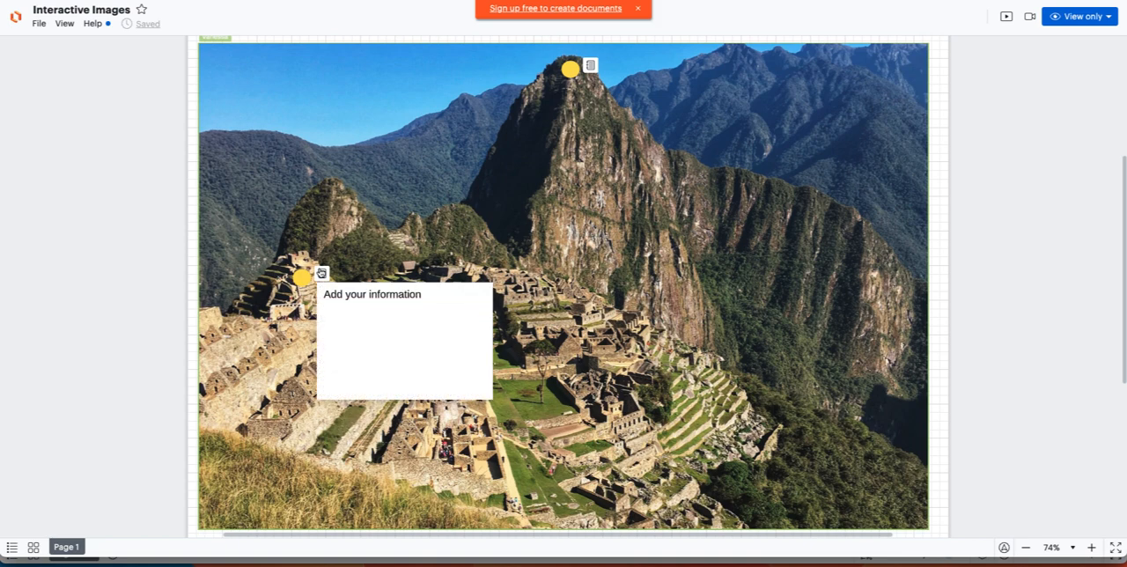